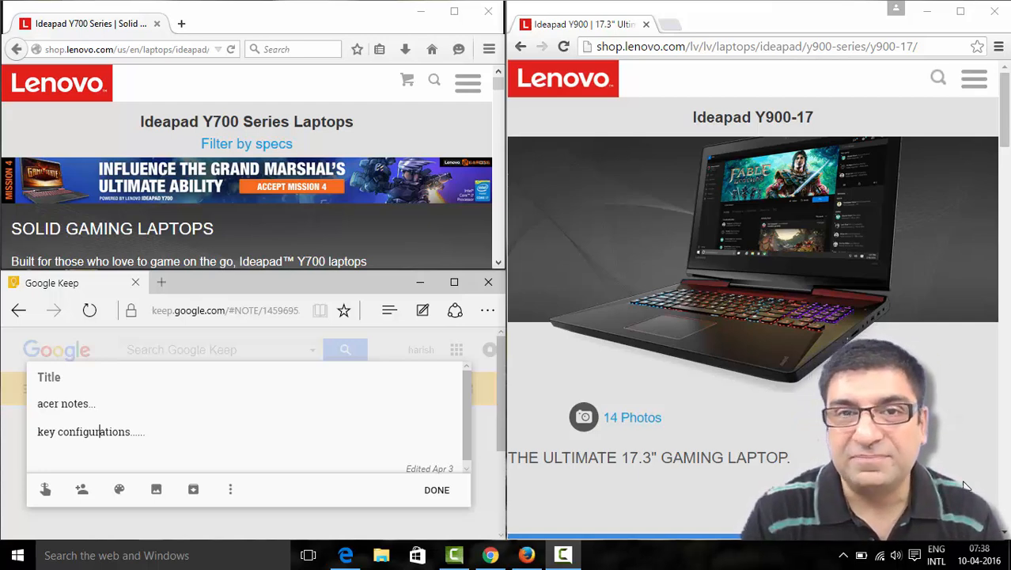
pyautogui.moveTo(731, 246)
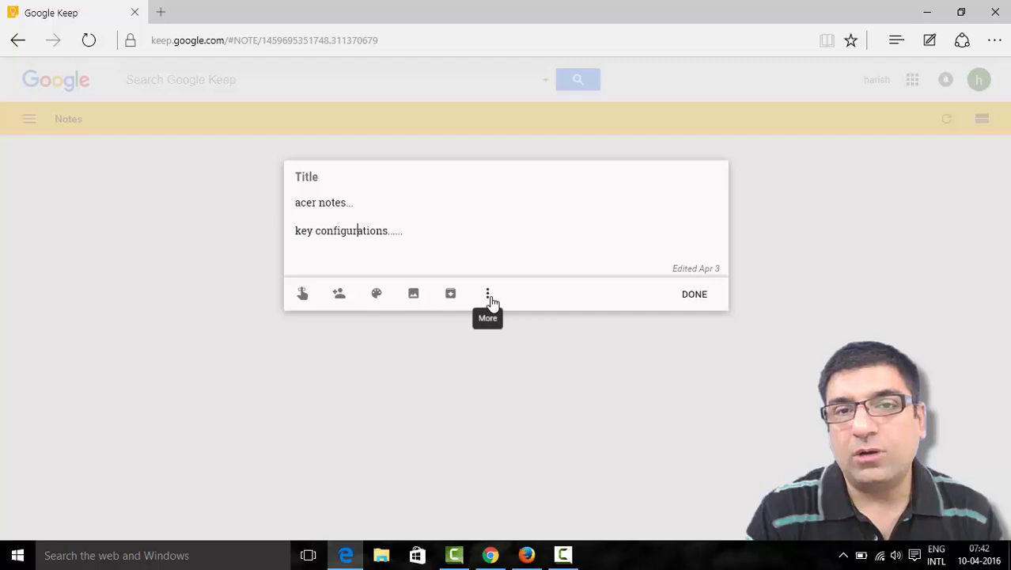
pyautogui.moveTo(484, 181)
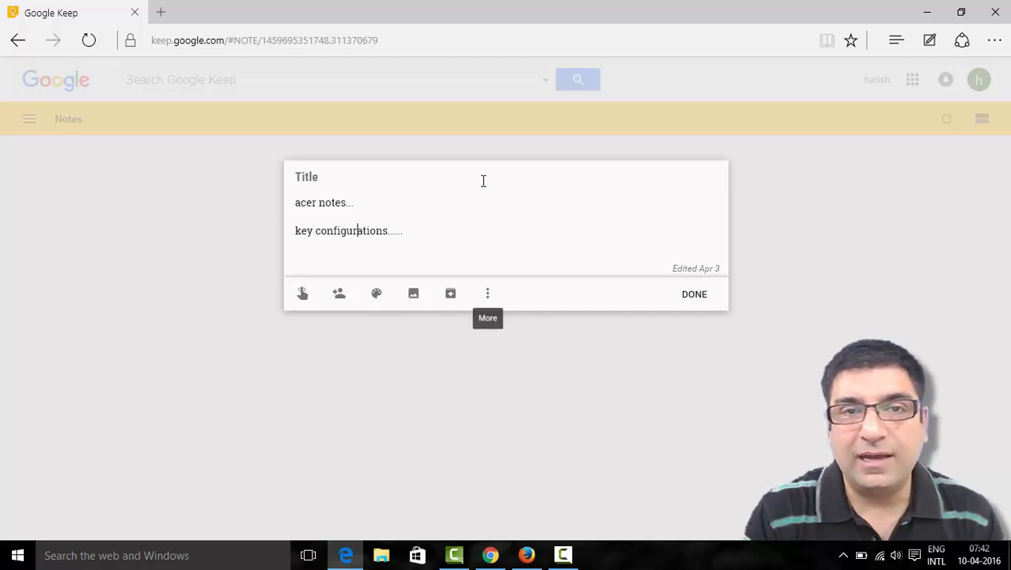
pyautogui.moveTo(456, 14)
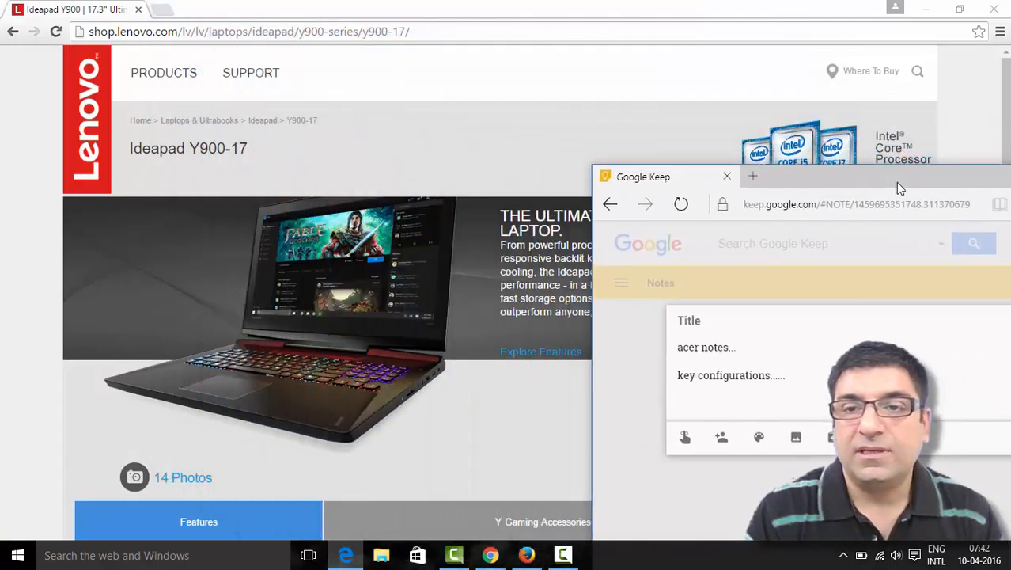
# - Snap the Google Keep note to the right half so Snap Assist offers the other windows
pyautogui.moveTo(643, 175); pyautogui.dragTo(766, 244)
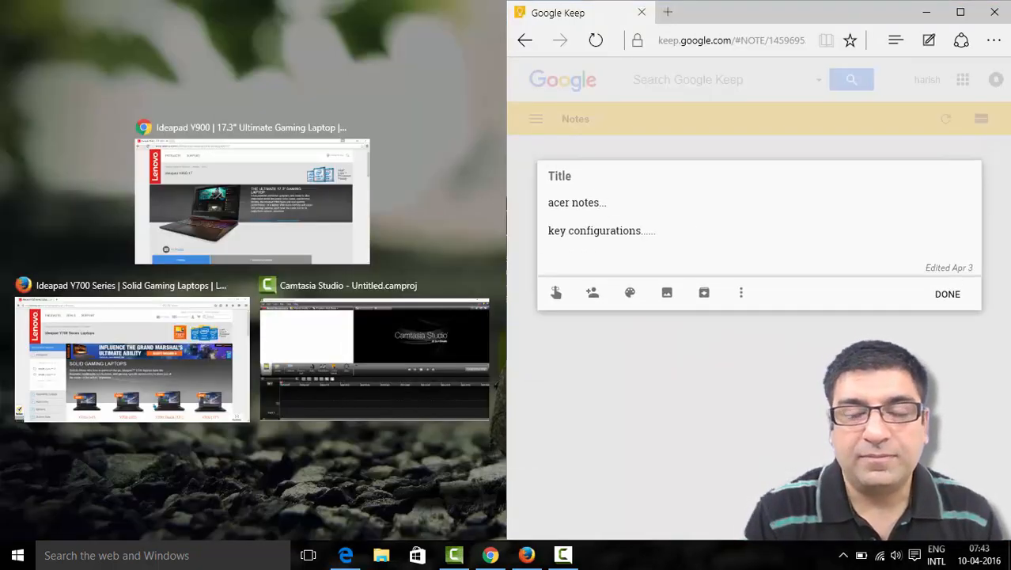
pyautogui.click(664, 231)
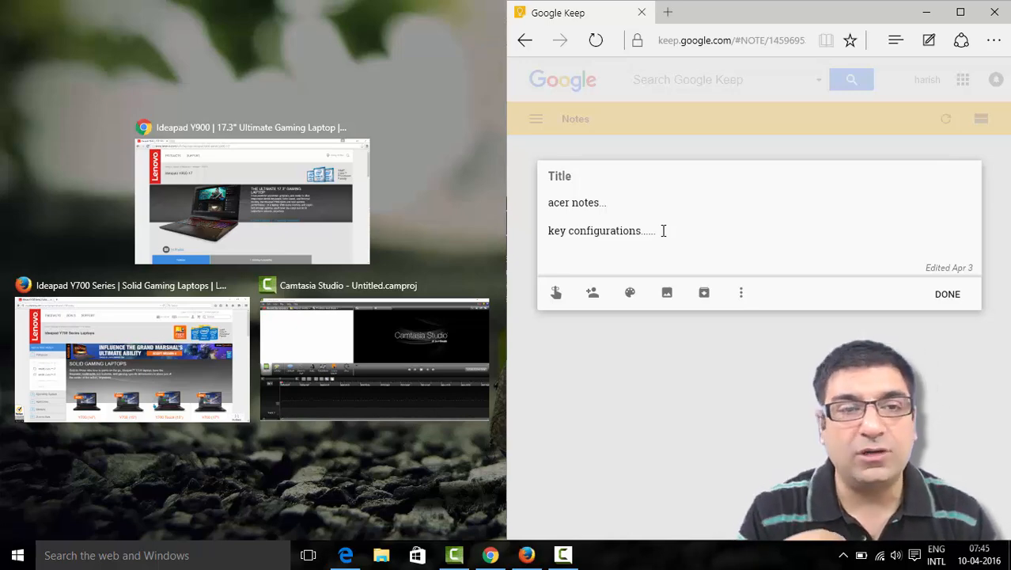
pyautogui.moveTo(253, 187)
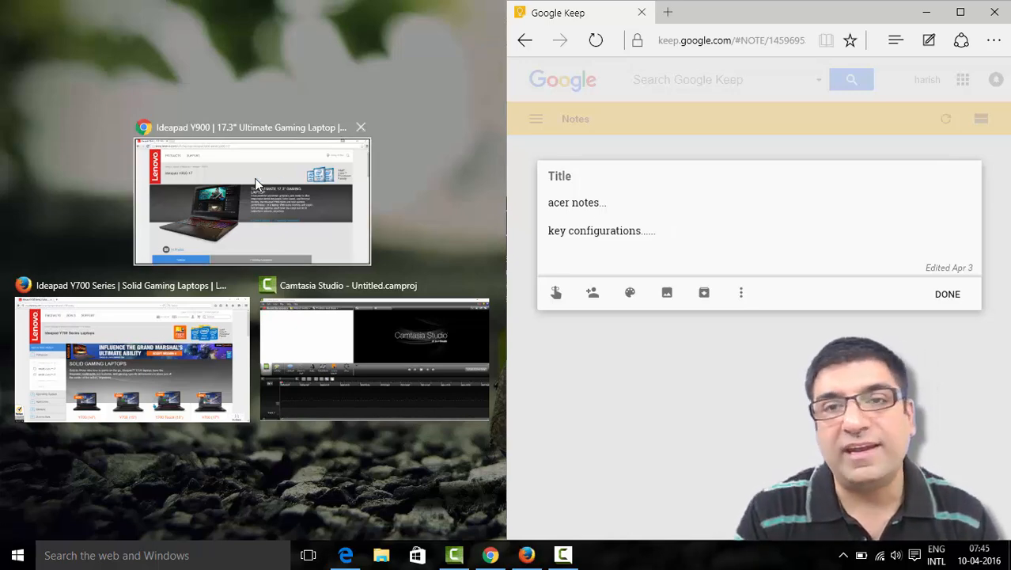
# - Choose the Chrome Ideapad Y900-17 page for the left half and skim the page, returning to the top
pyautogui.click(252, 203)
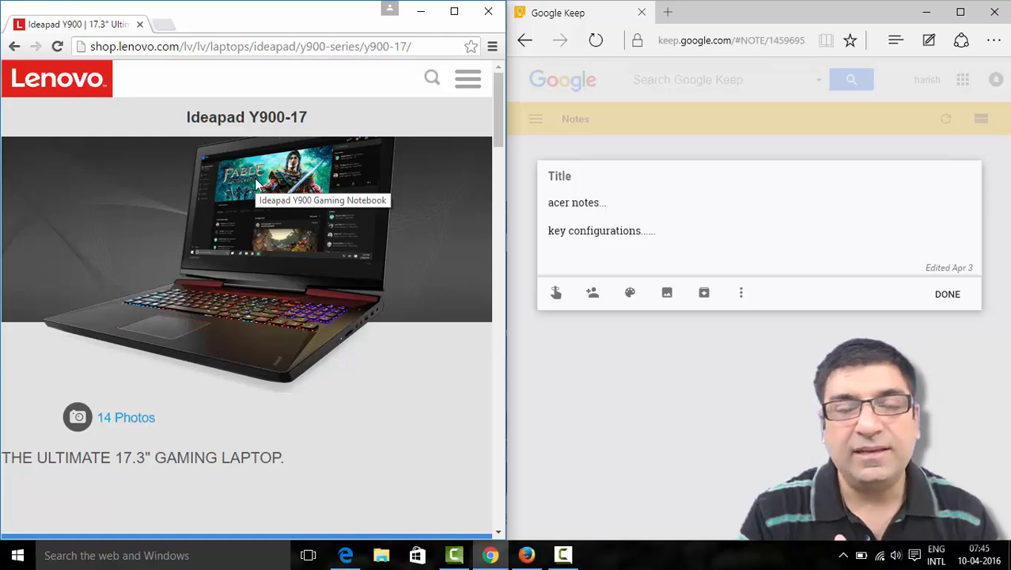
pyautogui.moveTo(300, 238)
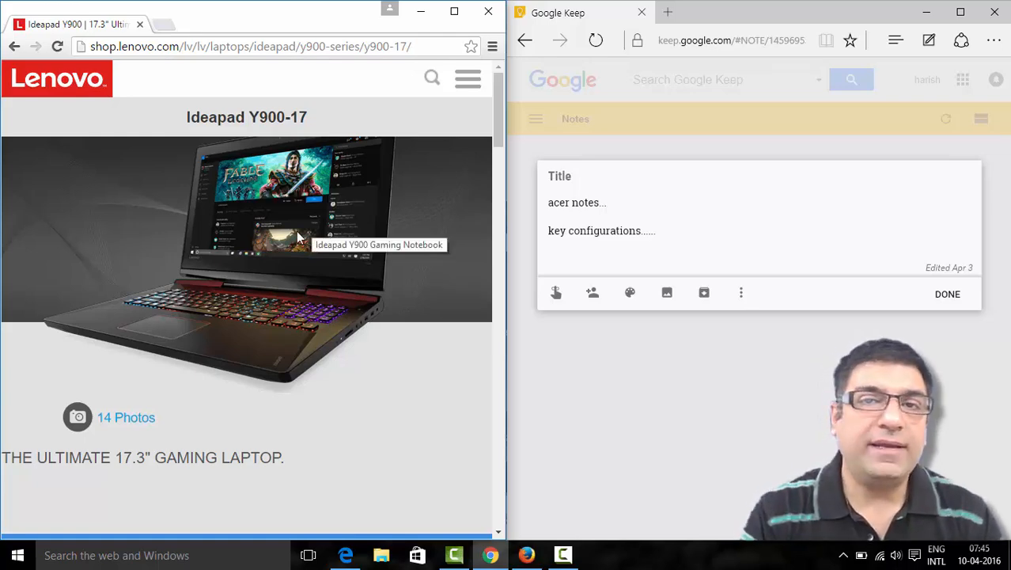
pyautogui.scroll(-3)
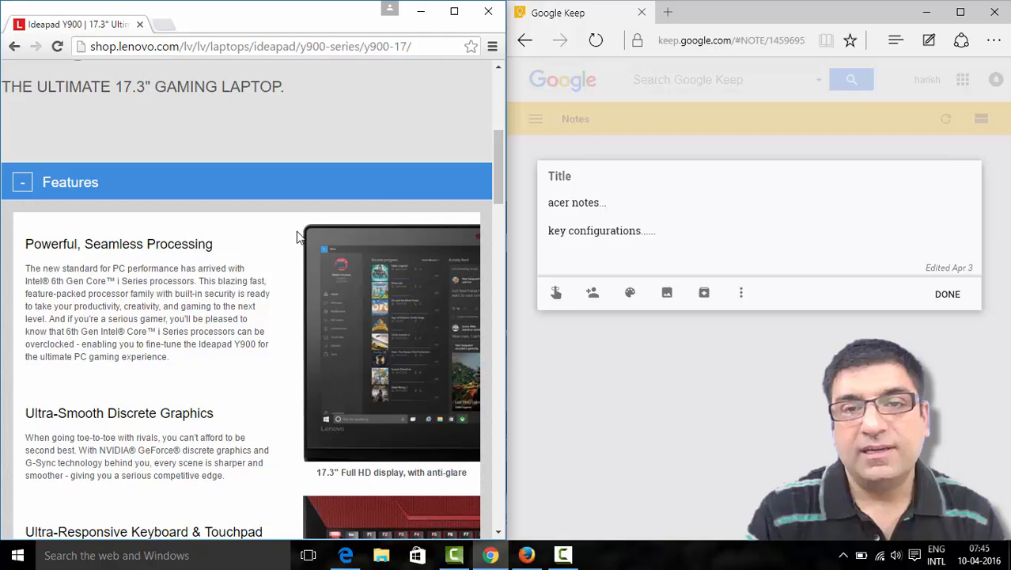
pyautogui.scroll(-3)
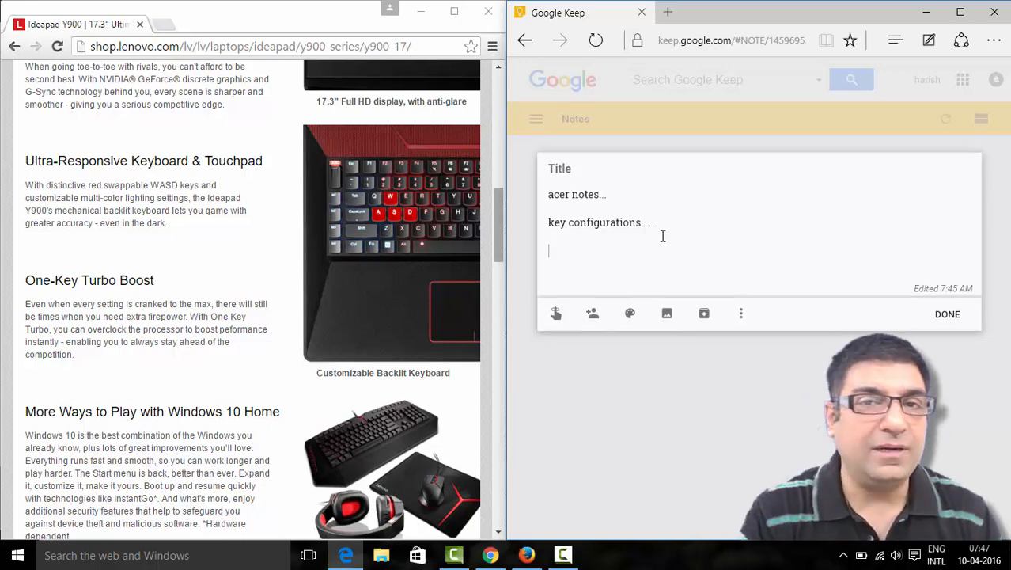
pyautogui.scroll(3)
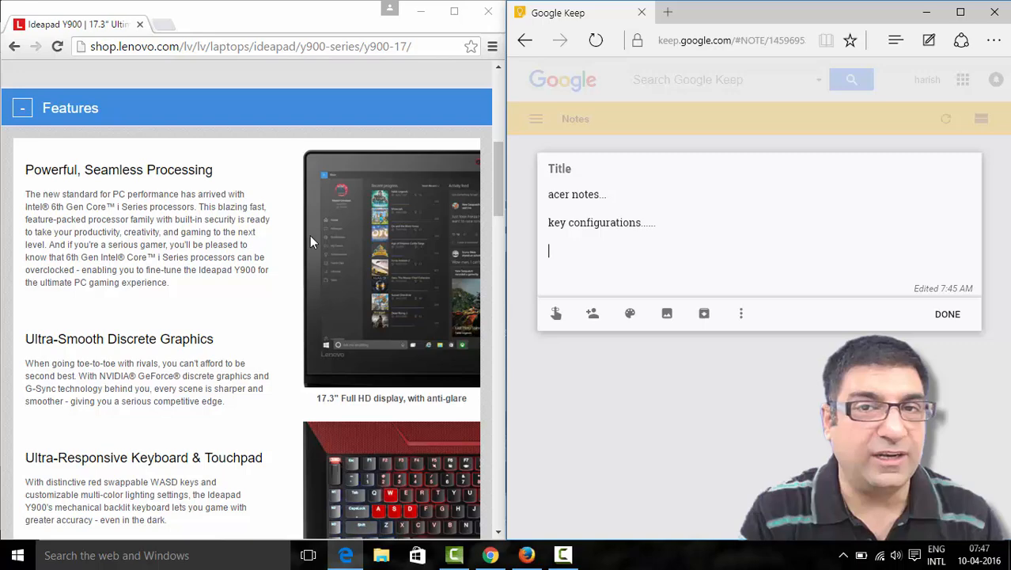
pyautogui.scroll(3)
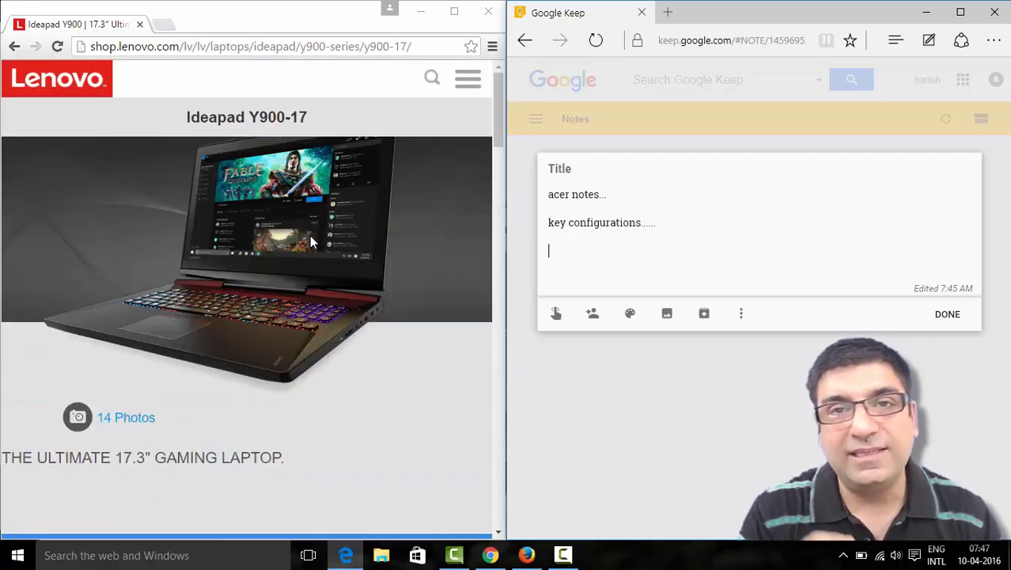
pyautogui.moveTo(497, 467)
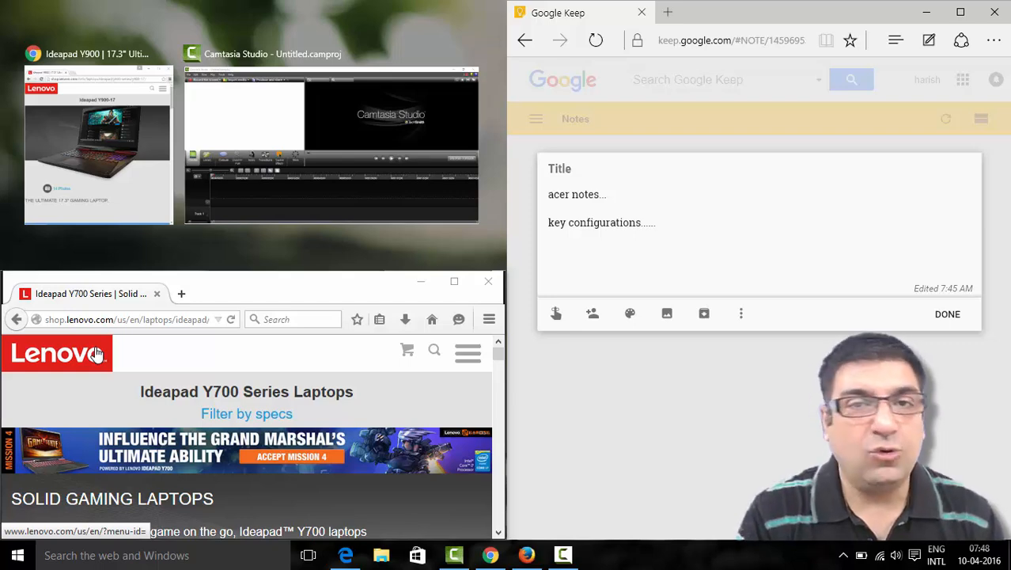
pyautogui.moveTo(124, 410)
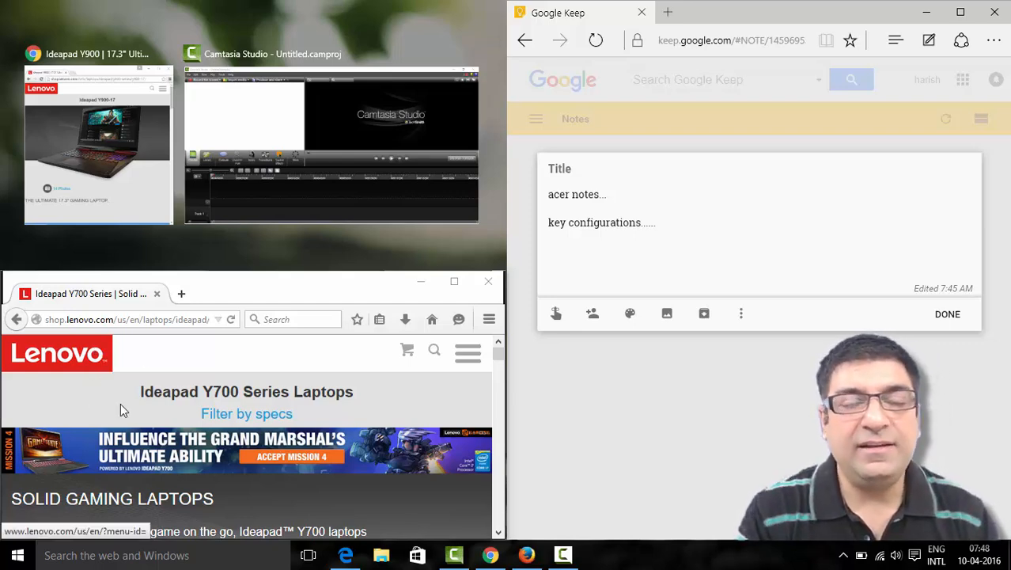
pyautogui.moveTo(152, 333)
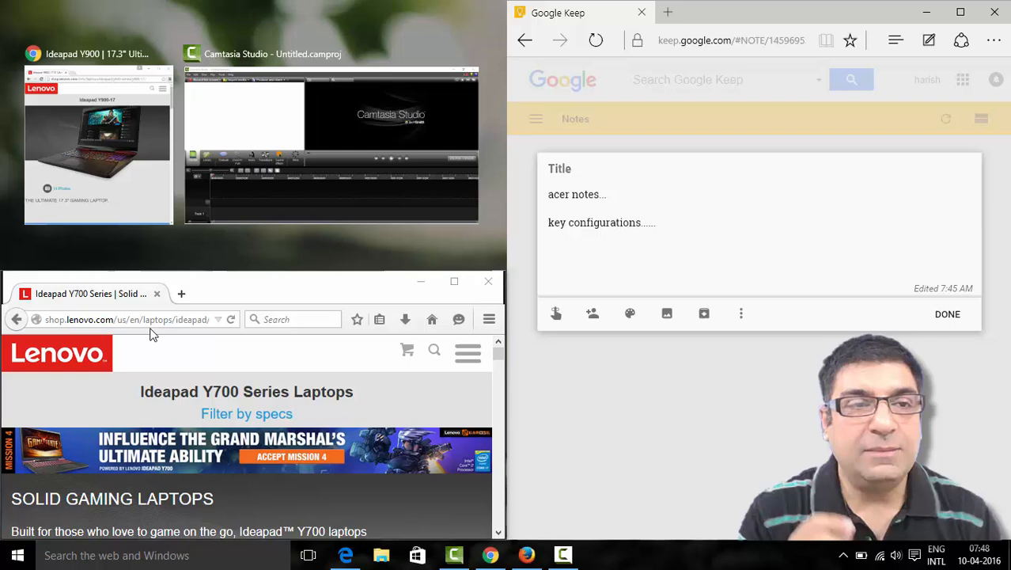
# - Choose the Chrome Y900-17 page for the top-left quarter and scroll to its Features section
pyautogui.click(98, 143)
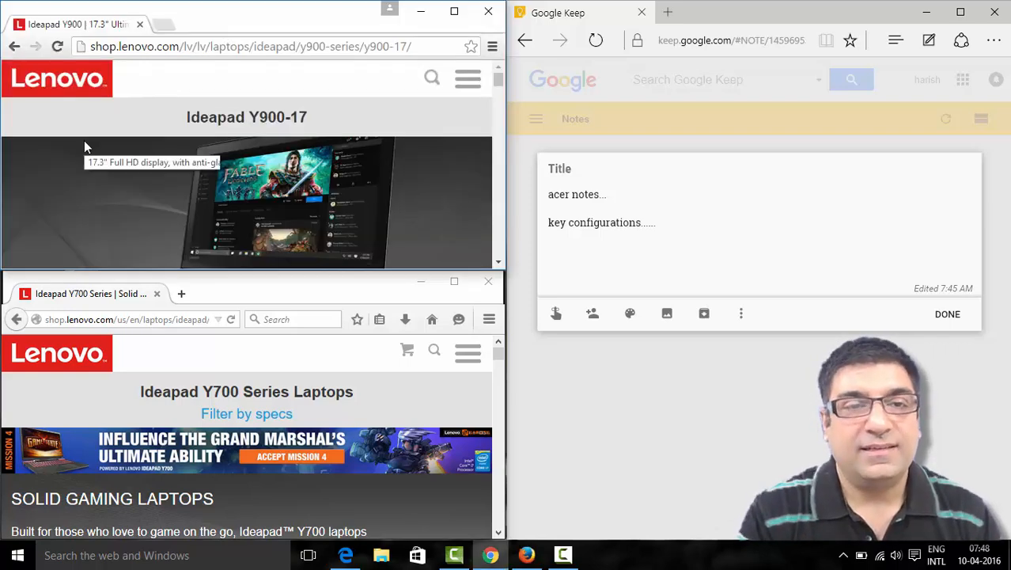
pyautogui.scroll(-3)
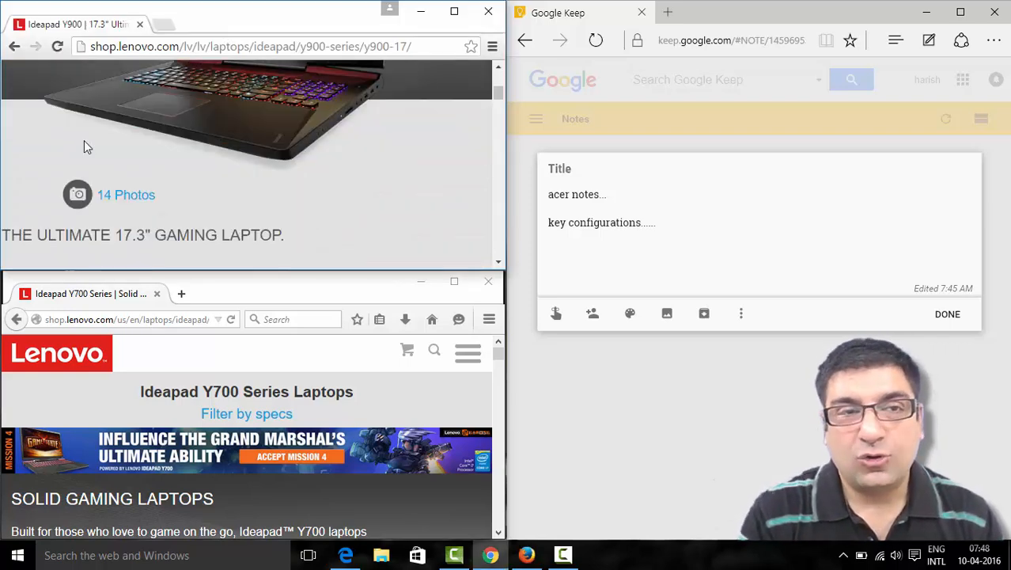
pyautogui.scroll(-3)
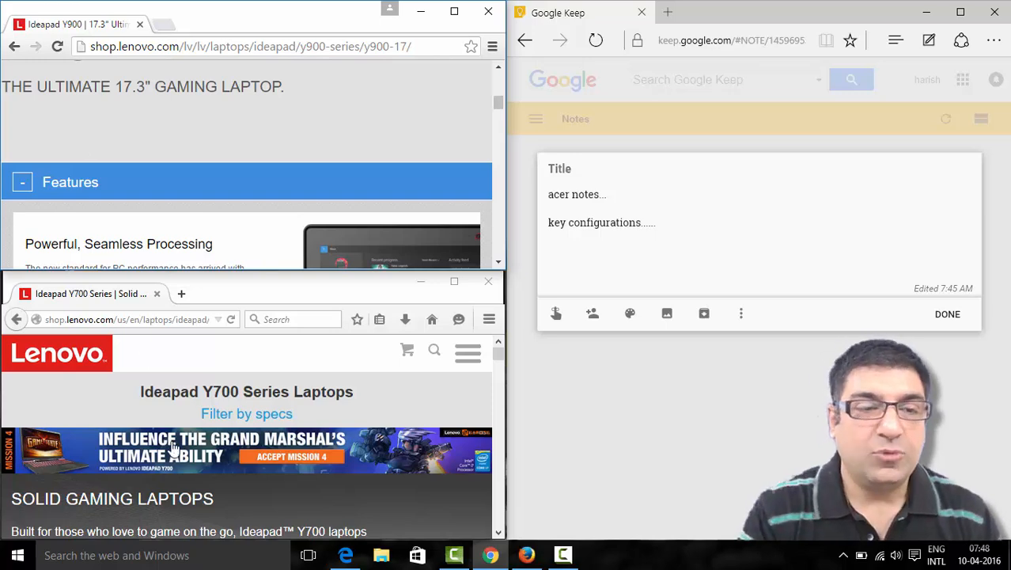
pyautogui.scroll(-3)
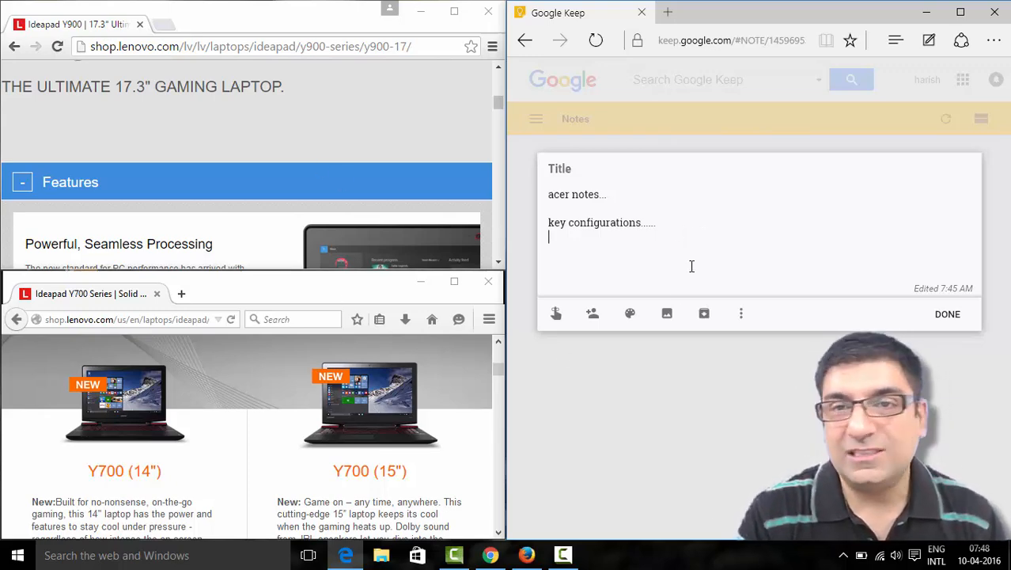
pyautogui.moveTo(425, 440)
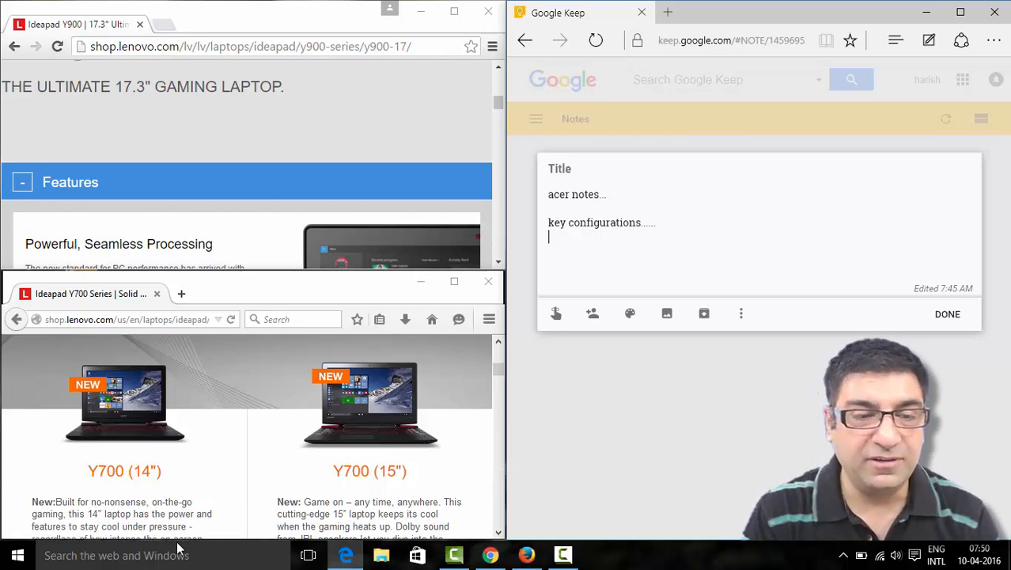
# - Search 'word' from the taskbar and launch Microsoft Word 2010 into the right half
pyautogui.write('wor')
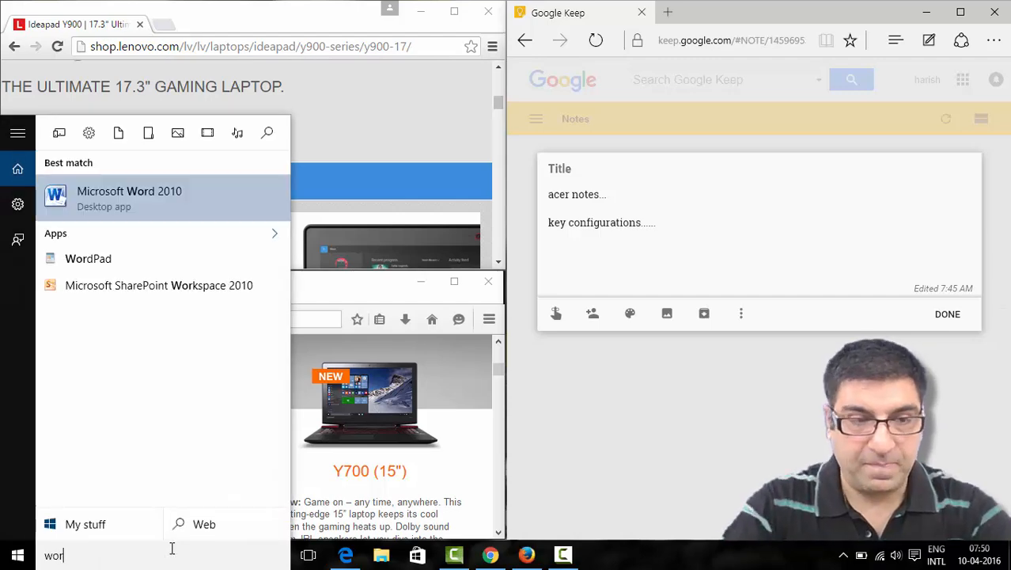
pyautogui.write('d')
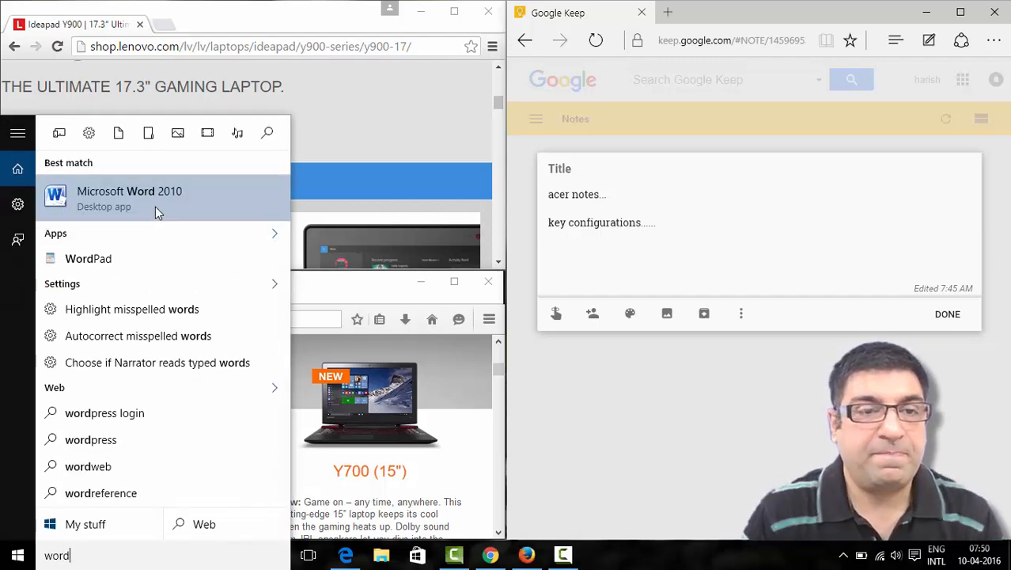
pyautogui.click(129, 198)
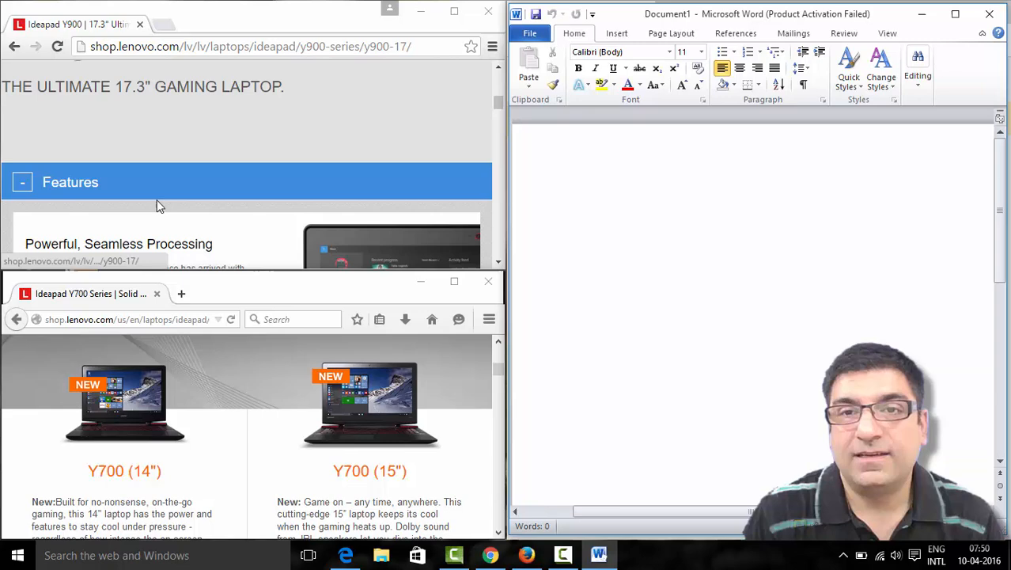